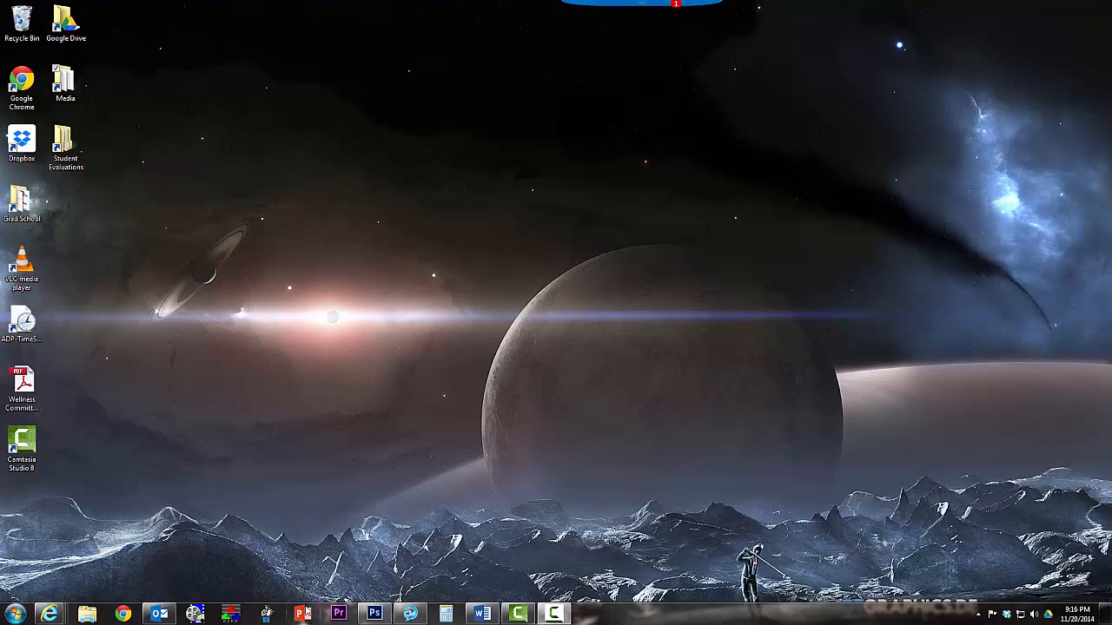
pyautogui.moveTo(302, 615)
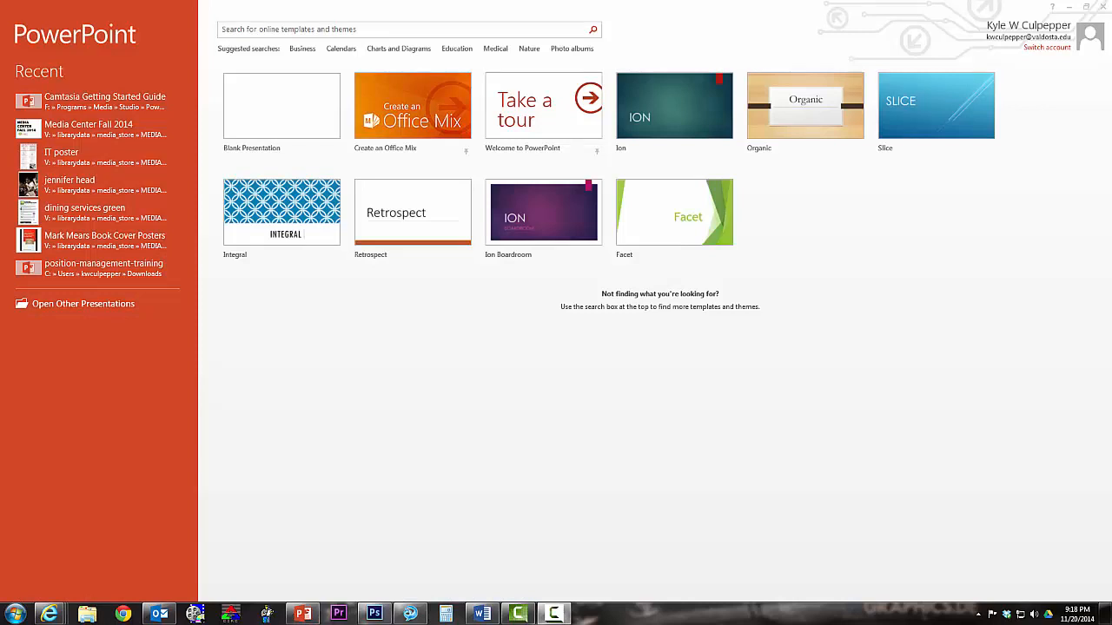
pyautogui.moveTo(811, 405)
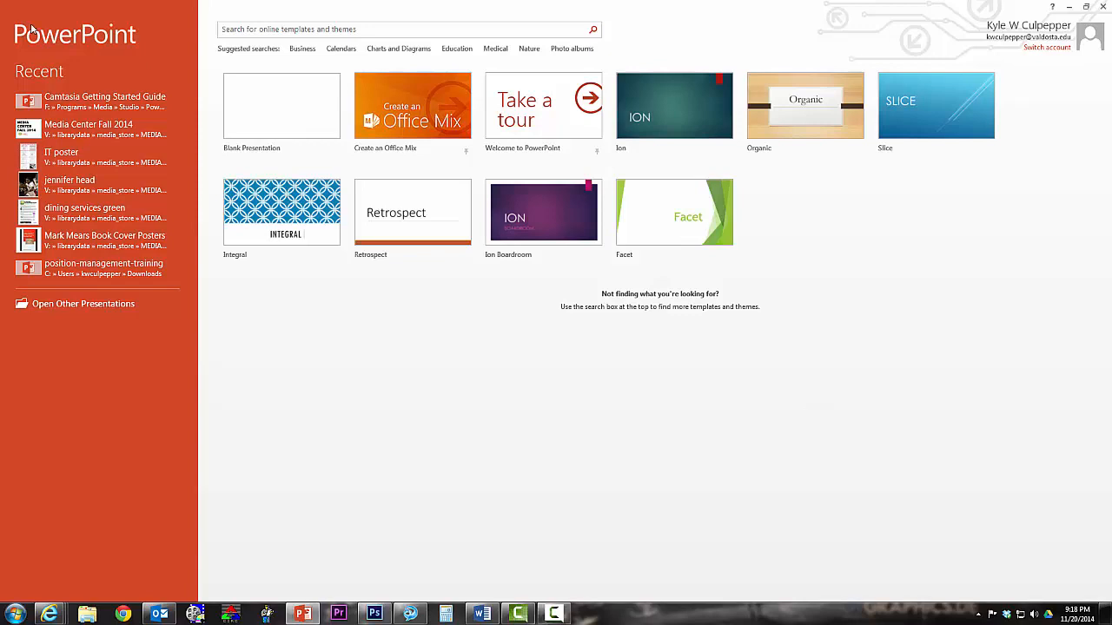
pyautogui.moveTo(282, 108)
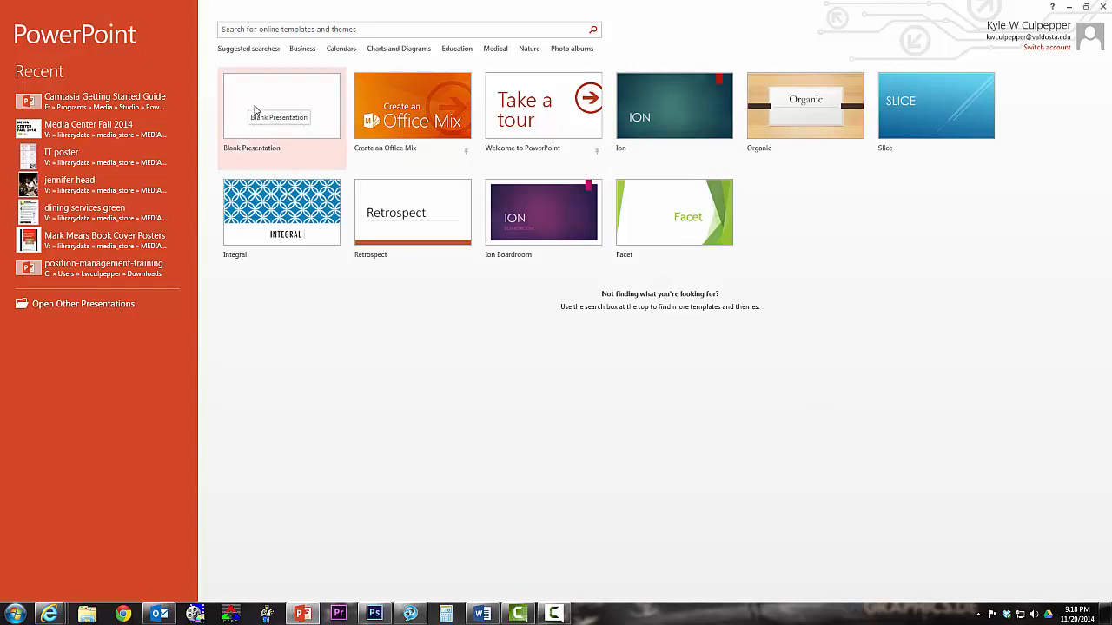
pyautogui.moveTo(244, 139)
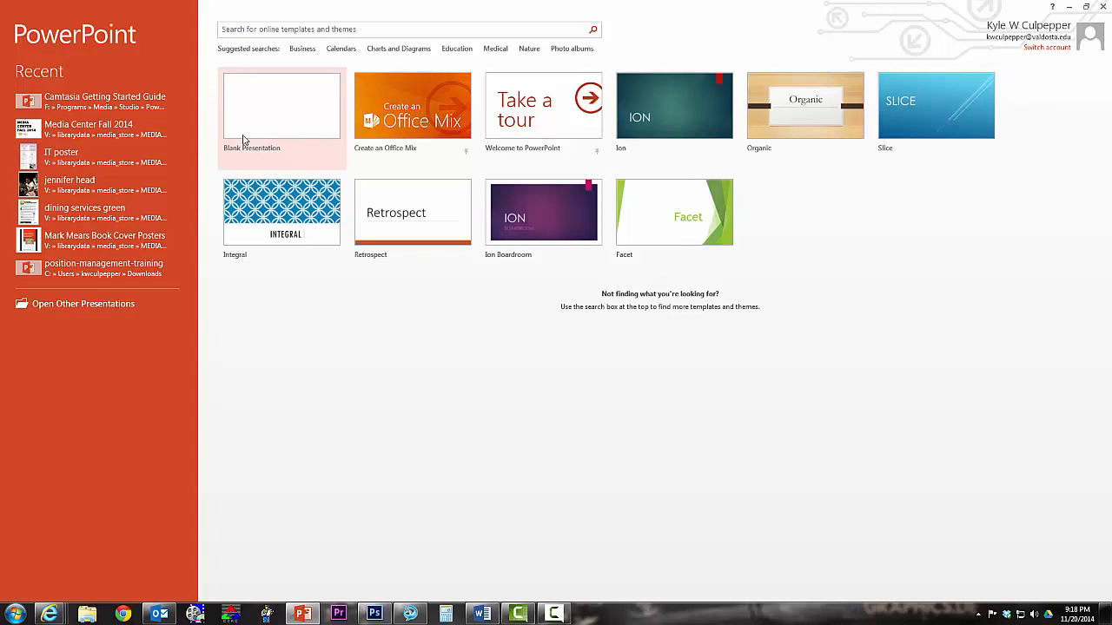
pyautogui.moveTo(267, 130)
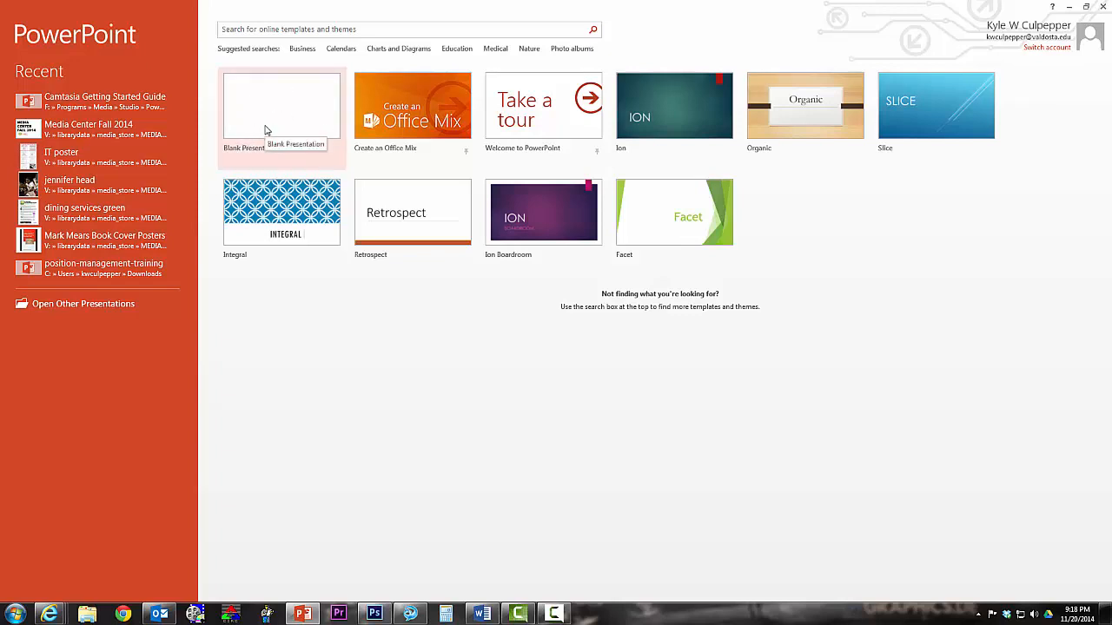
# - Create a new blank presentation with a single empty title slide
pyautogui.click(281, 106)
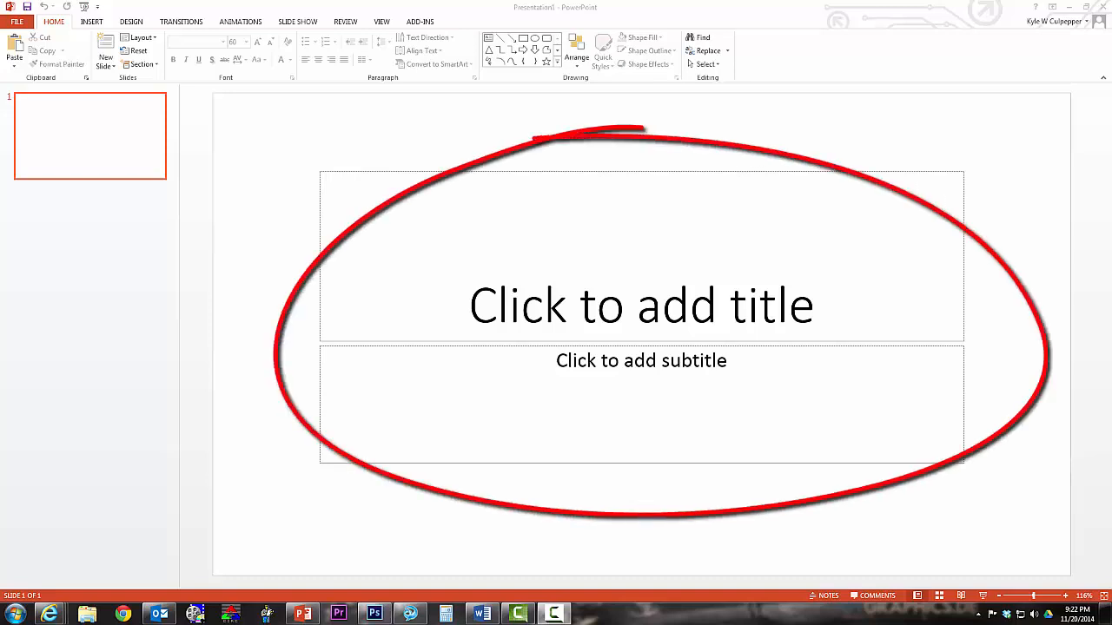
pyautogui.moveTo(278, 525); pyautogui.dragTo(1056, 132)
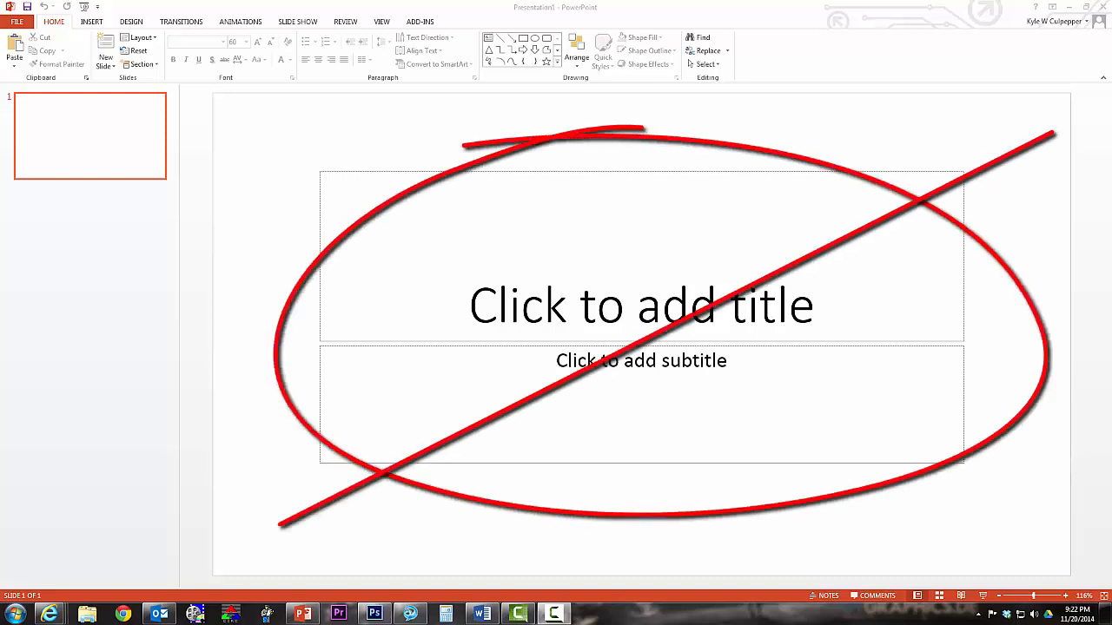
pyautogui.moveTo(917, 160)
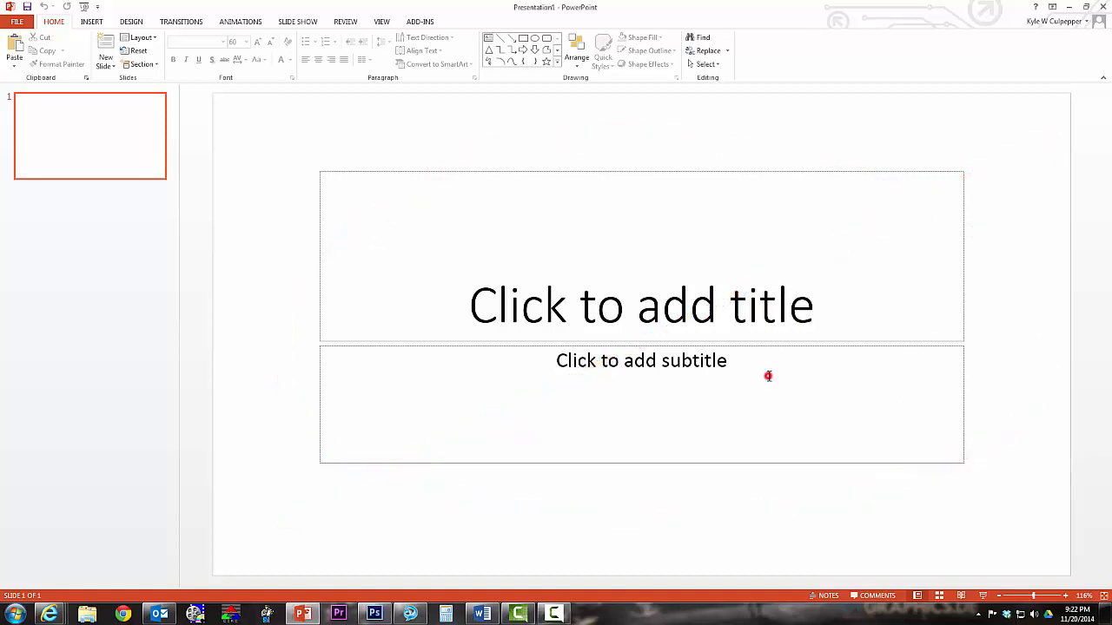
pyautogui.click(767, 375)
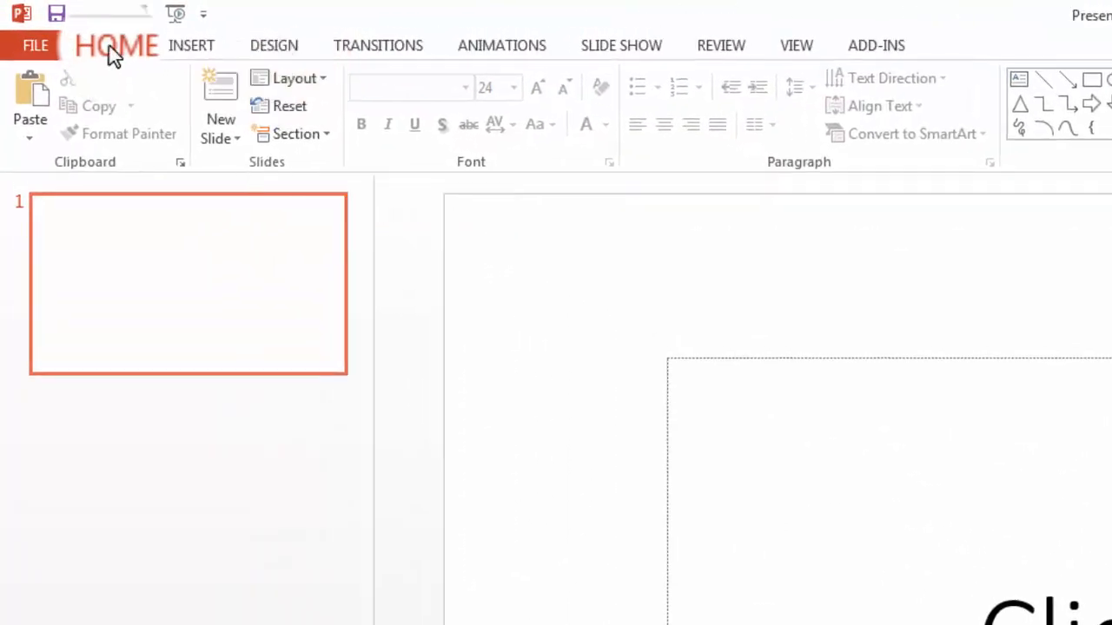
# - Switch the slide to the Blank layout from the Home layout gallery
pyautogui.click(113, 46)
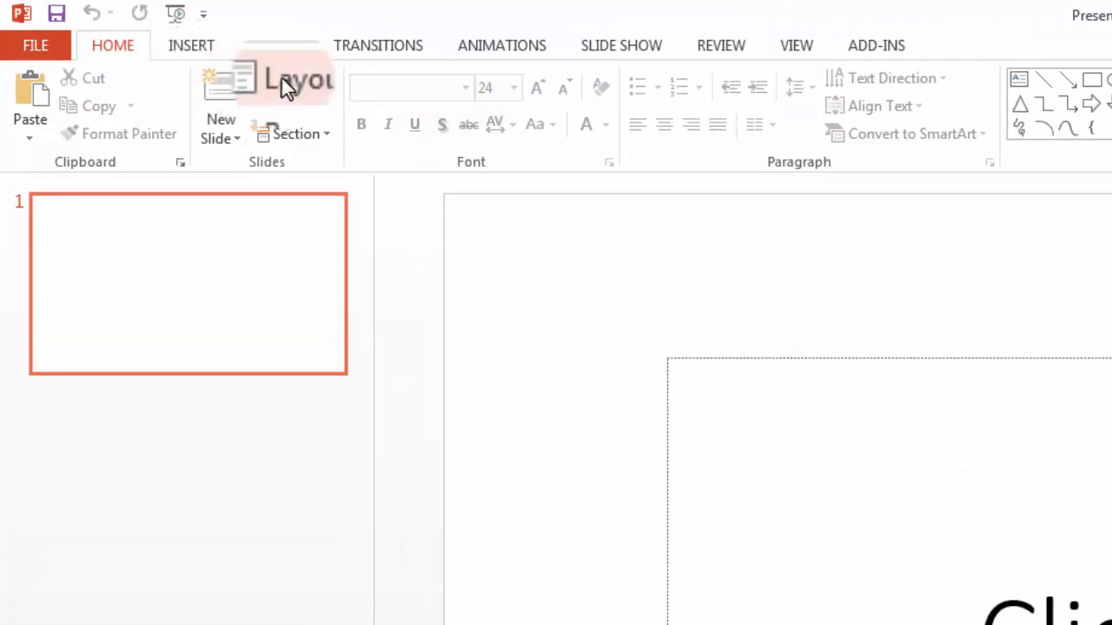
pyautogui.moveTo(287, 83)
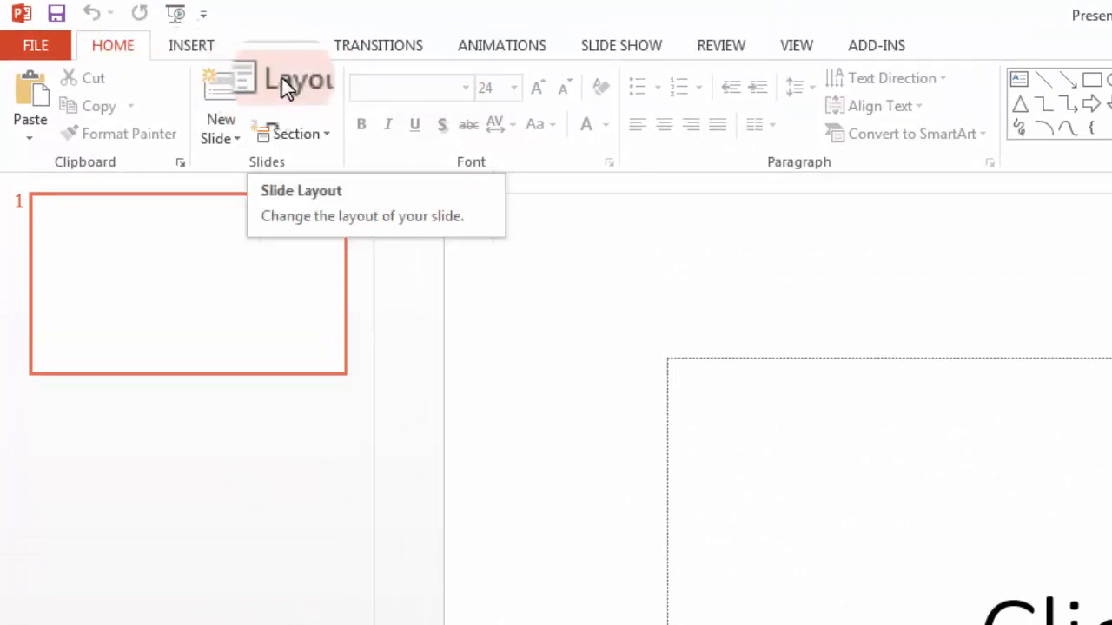
pyautogui.click(295, 80)
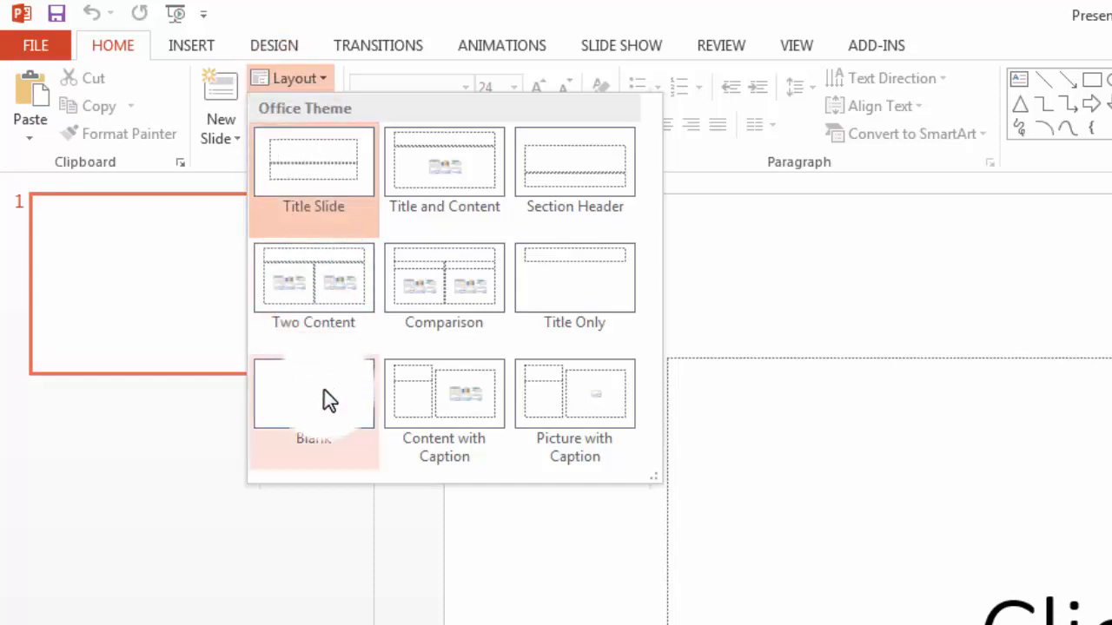
pyautogui.click(313, 400)
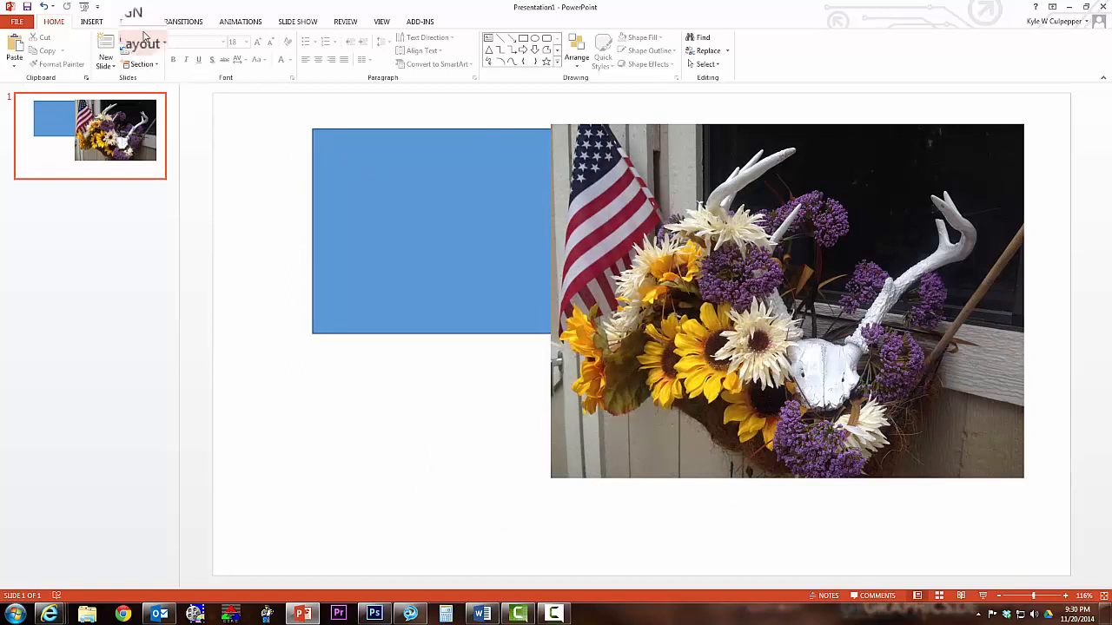
# - Show the Slide Size choices from the Design options
pyautogui.click(129, 21)
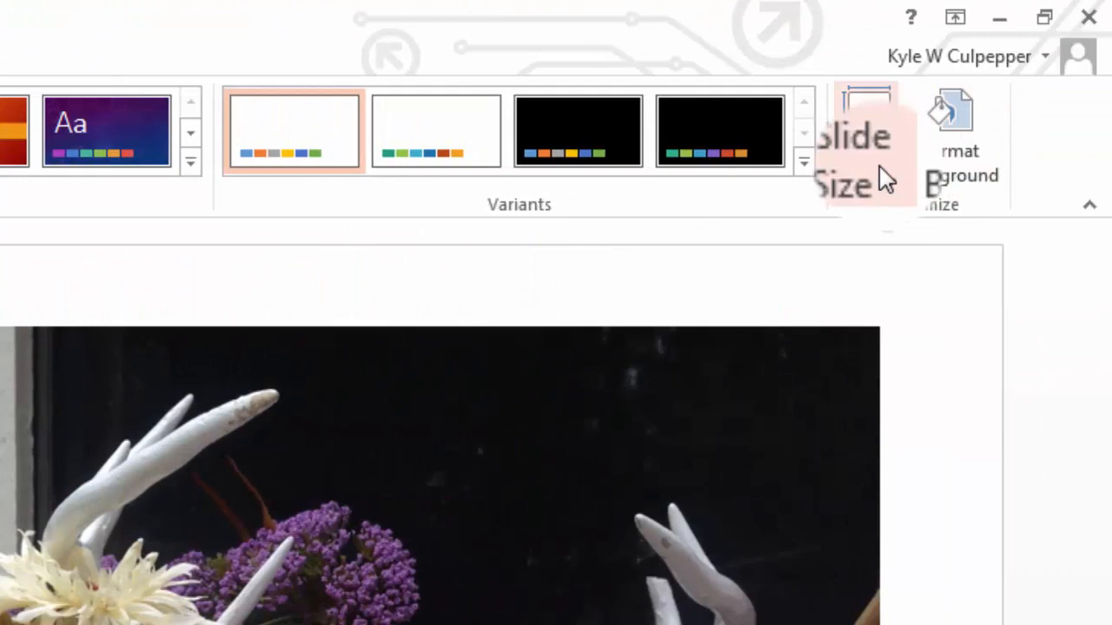
pyautogui.moveTo(855, 159)
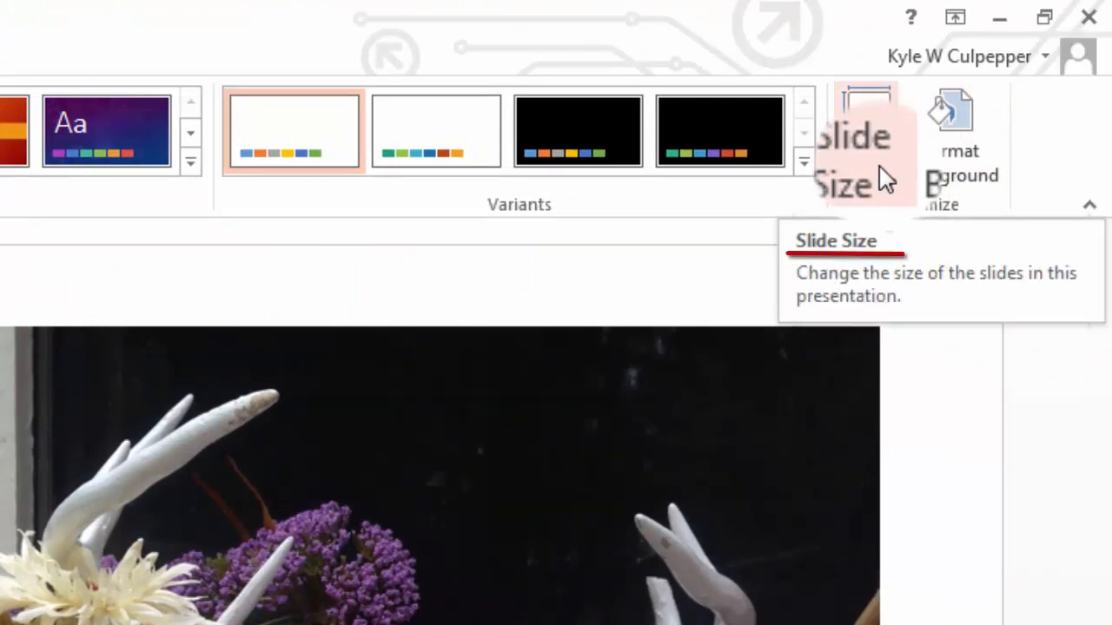
pyautogui.click(860, 139)
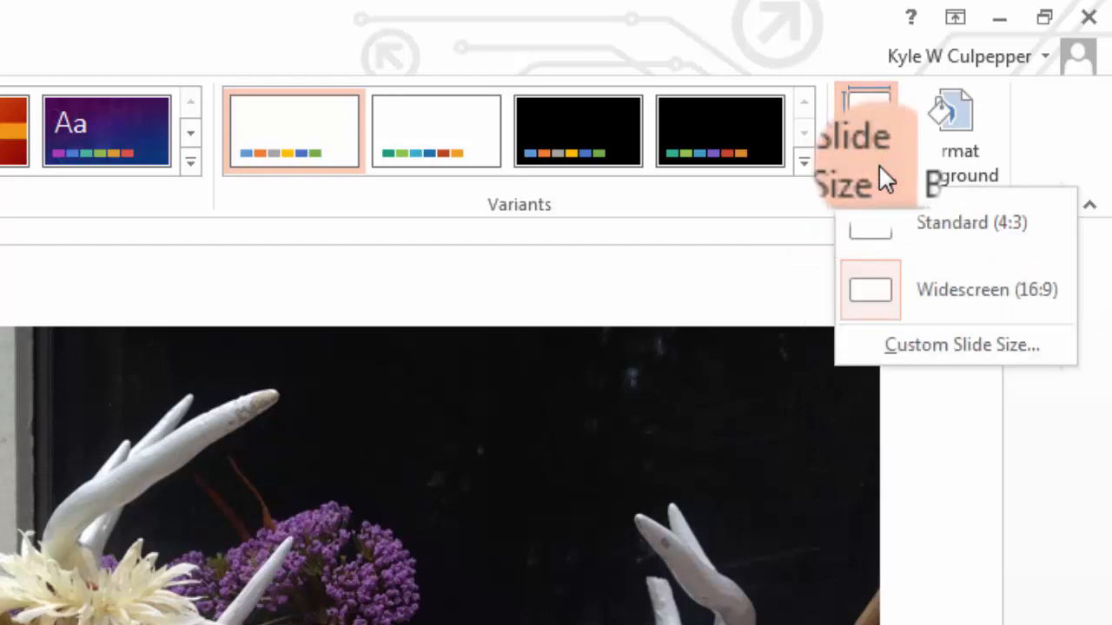
pyautogui.moveTo(917, 348)
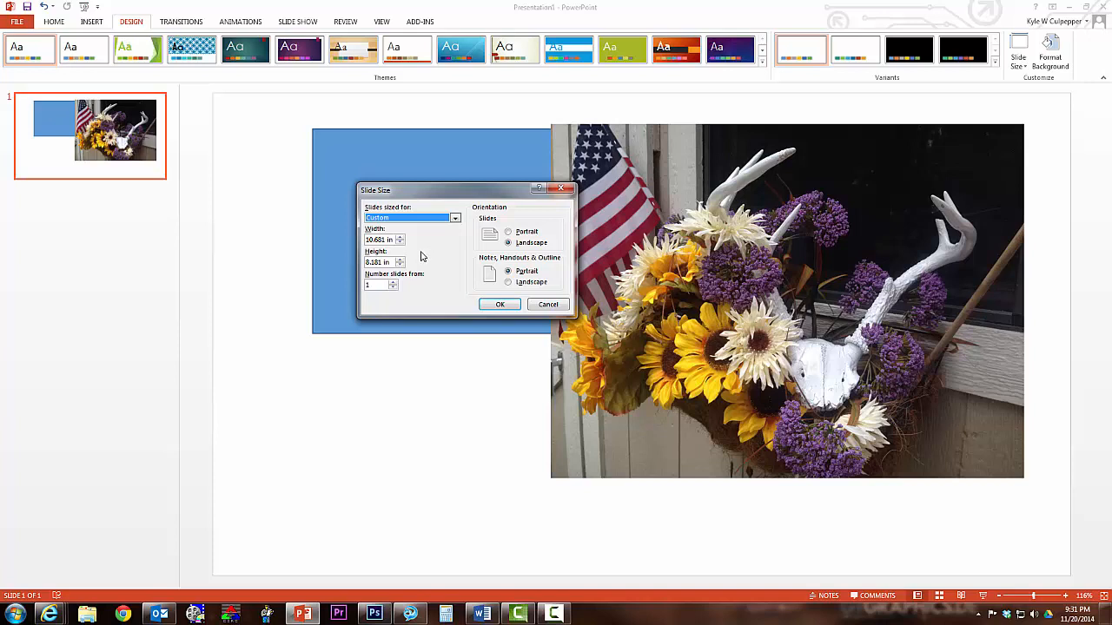
pyautogui.moveTo(424, 257)
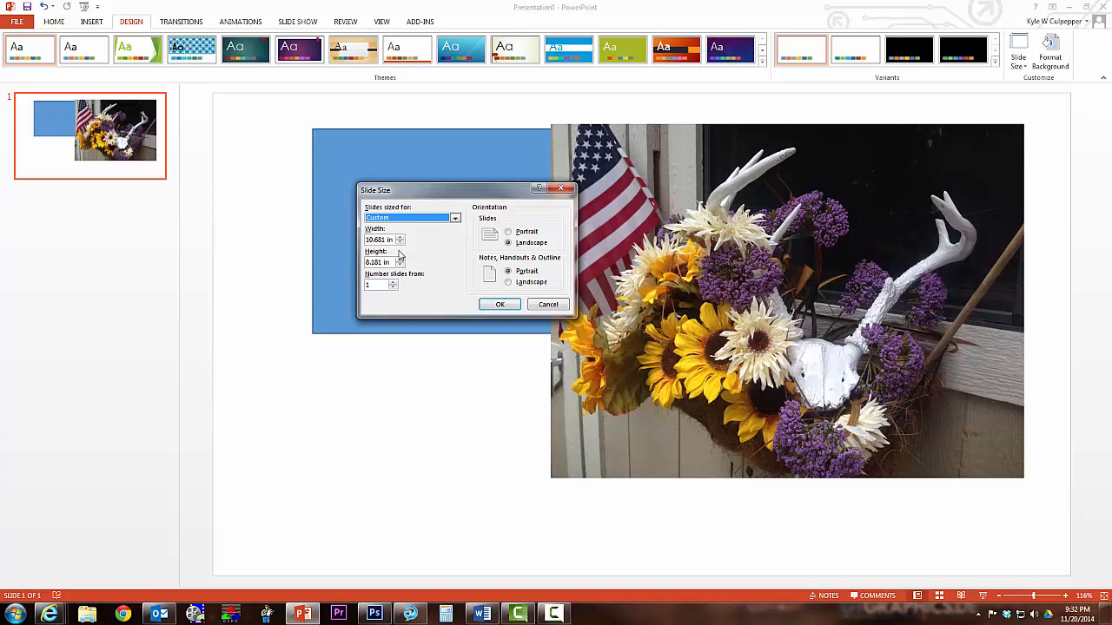
# - Set a custom slide size of 34 in, landscape orientation (34 × 22 in), and confirm it
pyautogui.click(382, 239)
pyautogui.write('22')
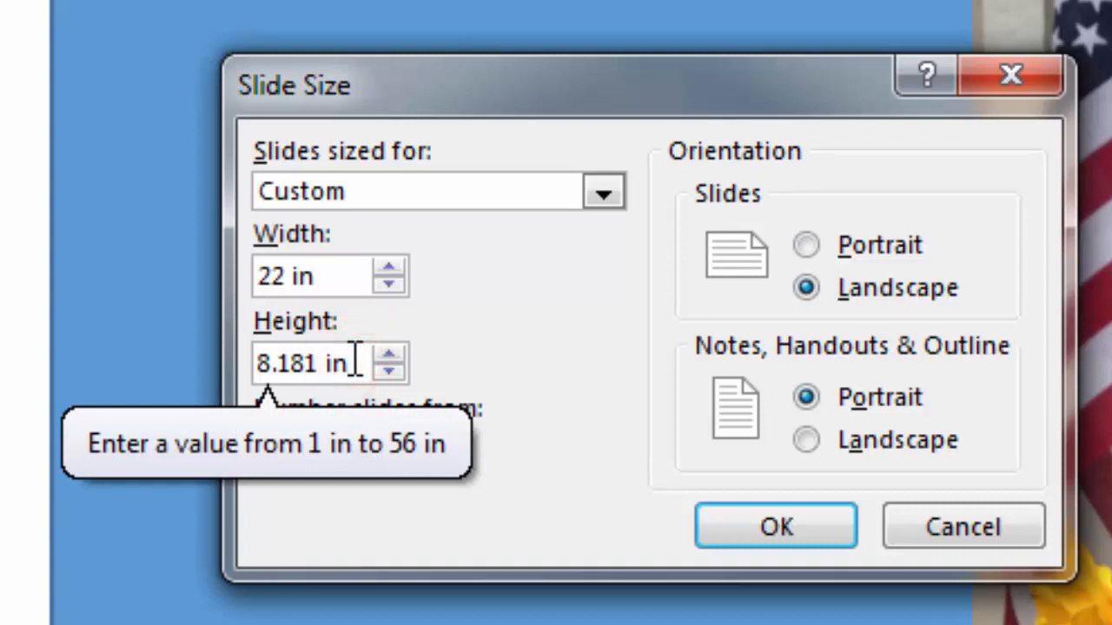
pyautogui.tripleClick(303, 363)
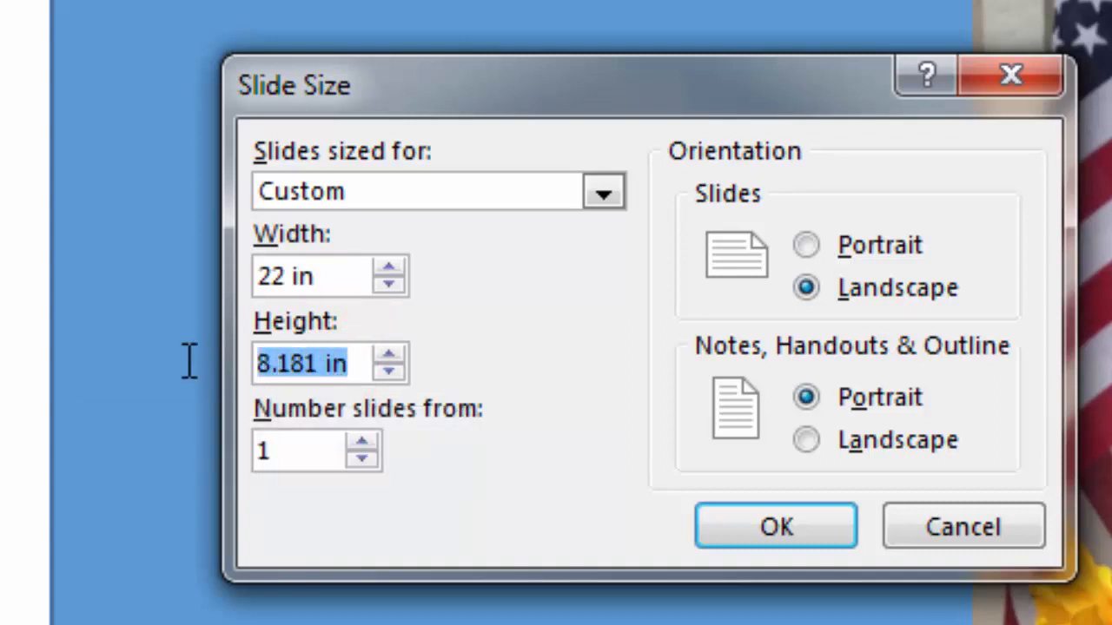
pyautogui.write('34')
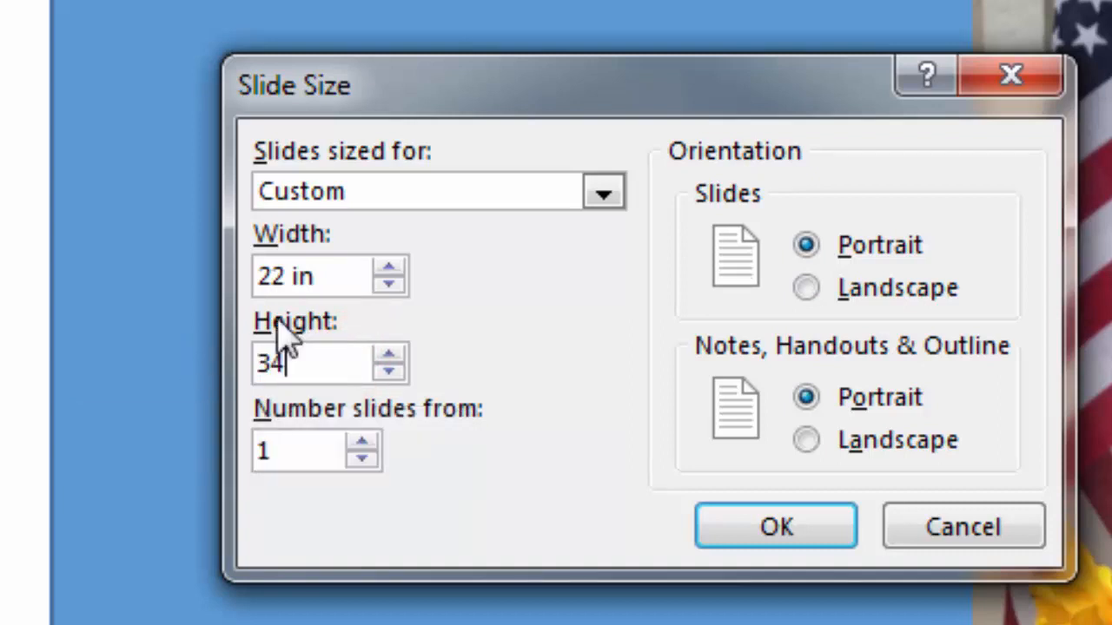
pyautogui.moveTo(504, 322)
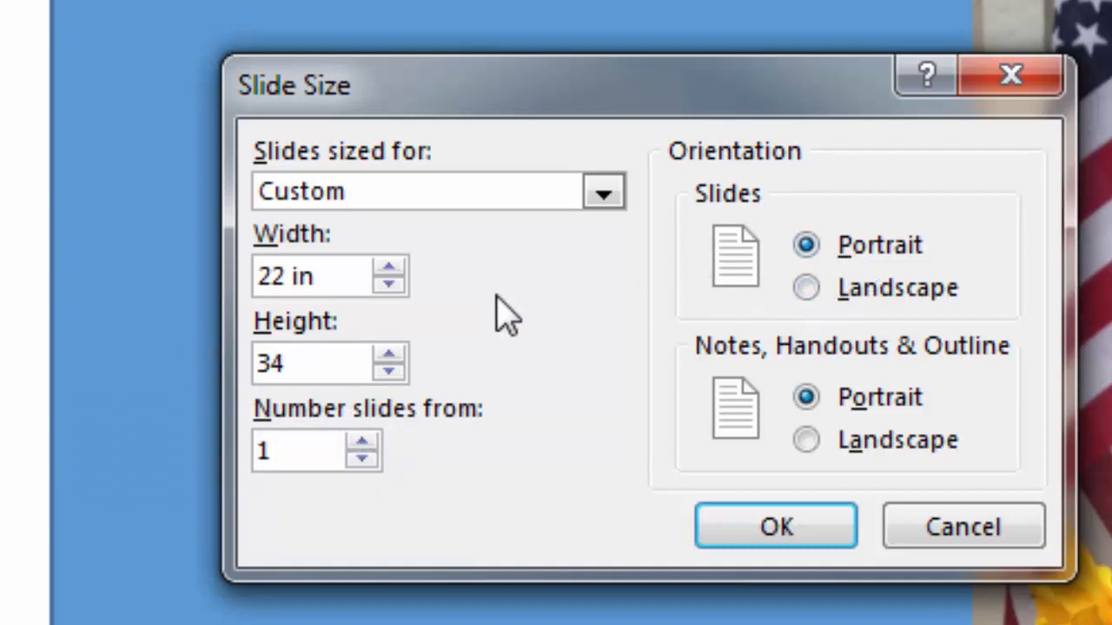
pyautogui.moveTo(466, 316)
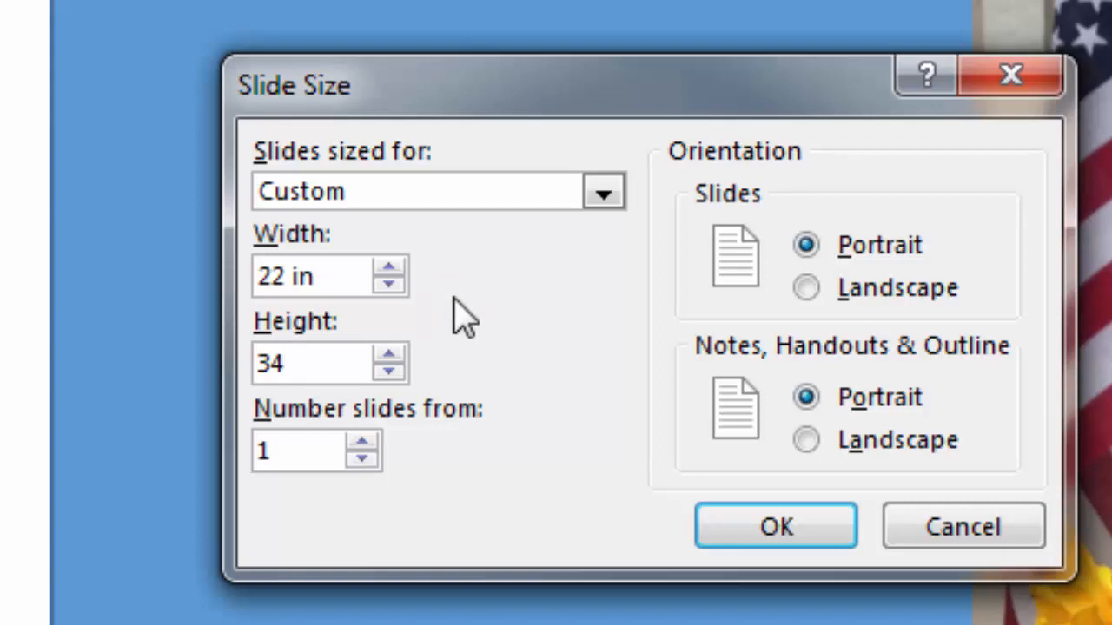
pyautogui.click(310, 364)
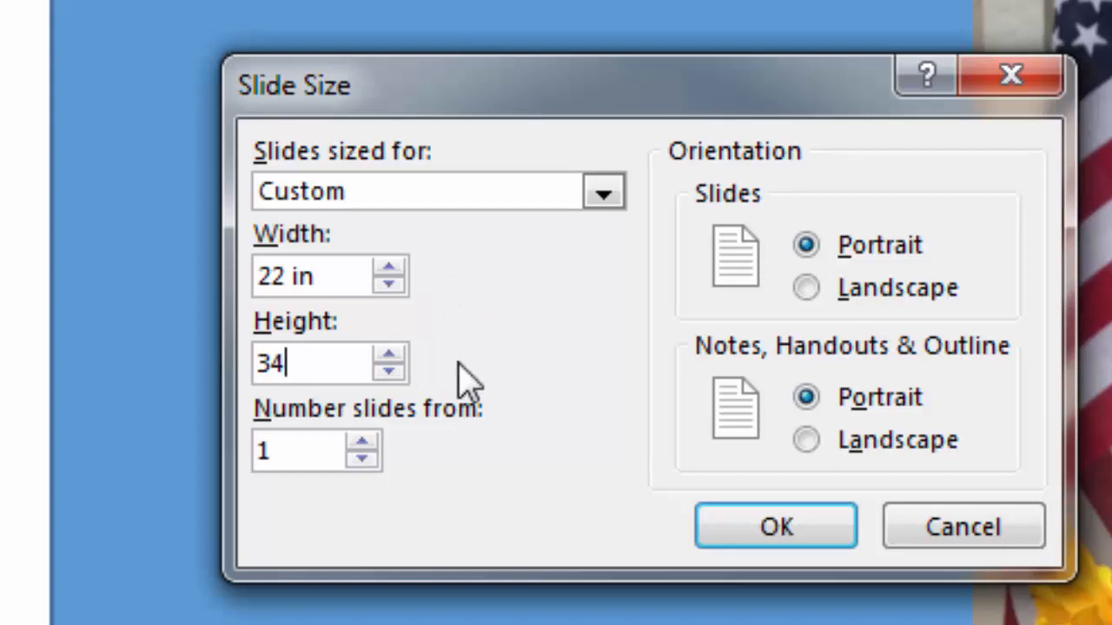
pyautogui.moveTo(802, 327)
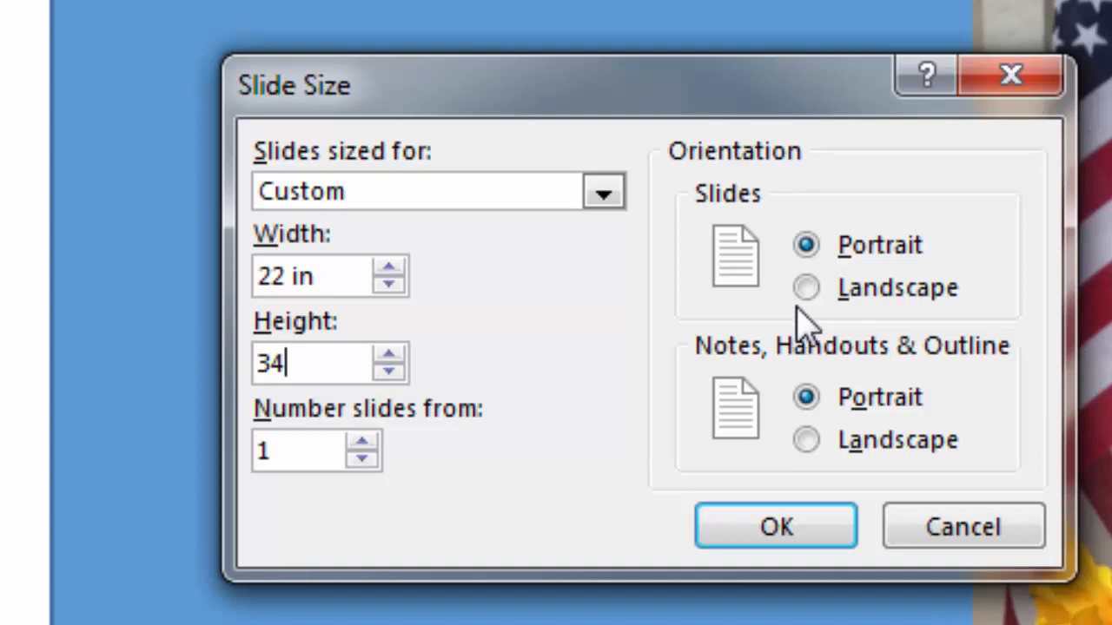
pyautogui.click(804, 288)
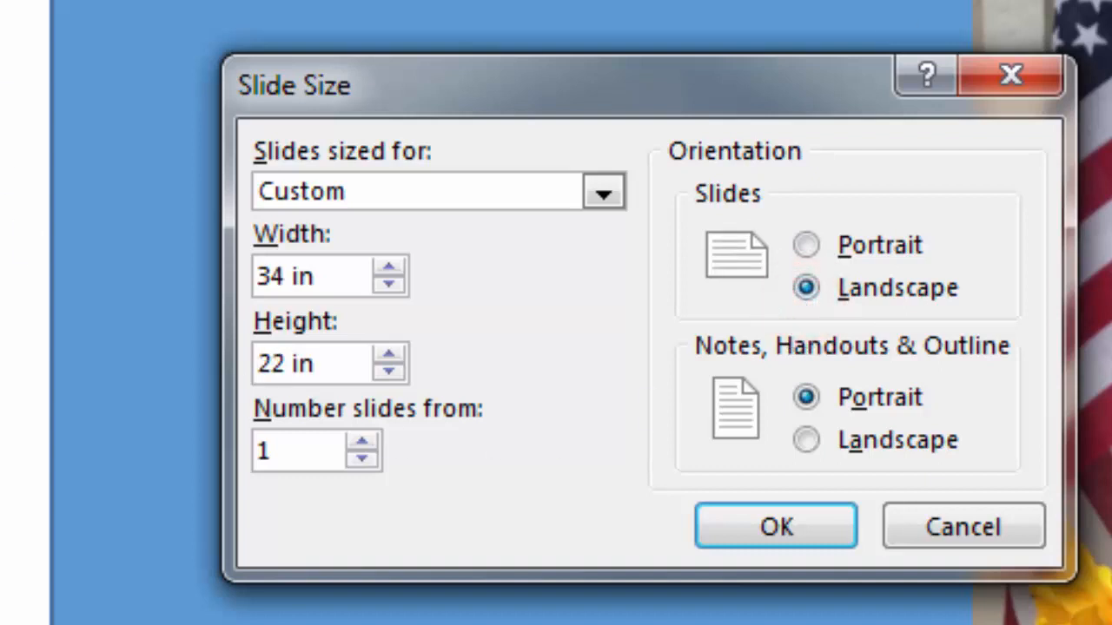
pyautogui.moveTo(1004, 291)
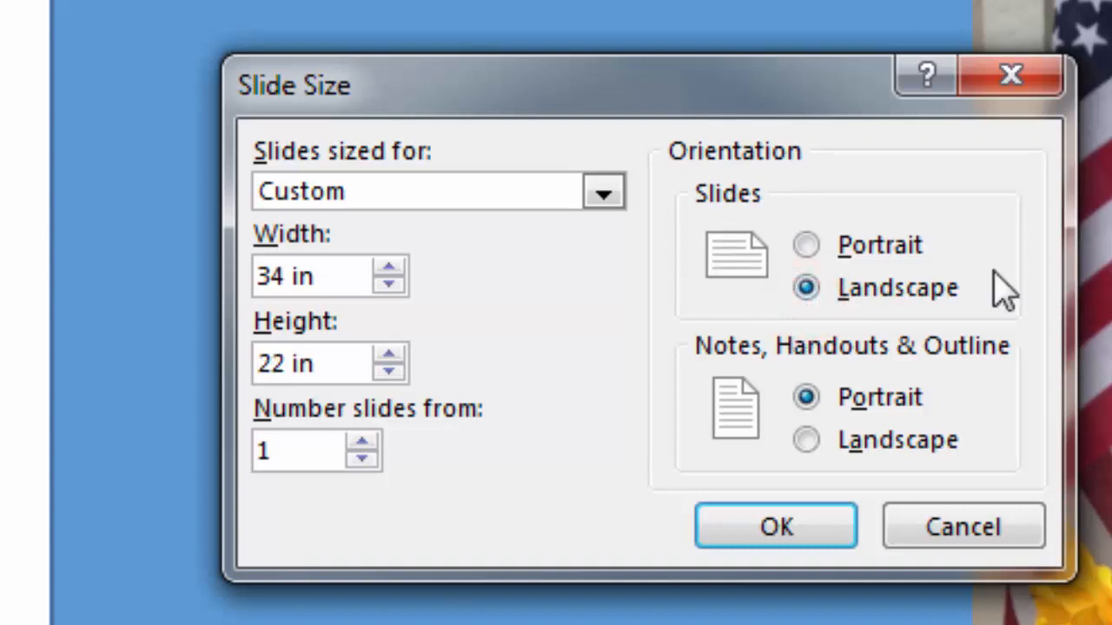
pyautogui.moveTo(894, 326)
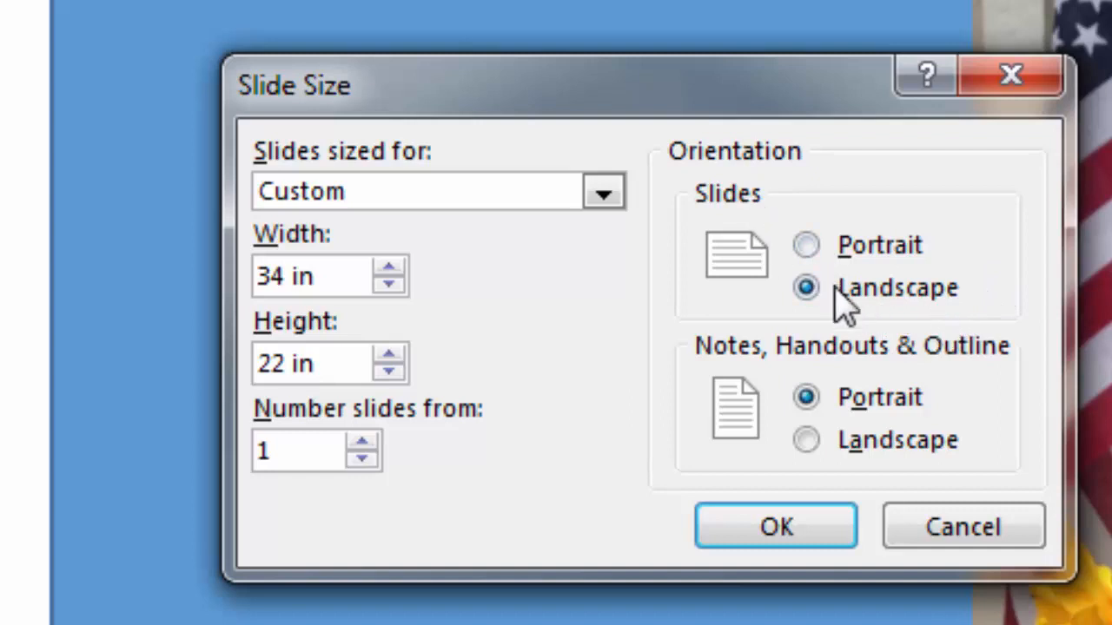
pyautogui.moveTo(883, 322)
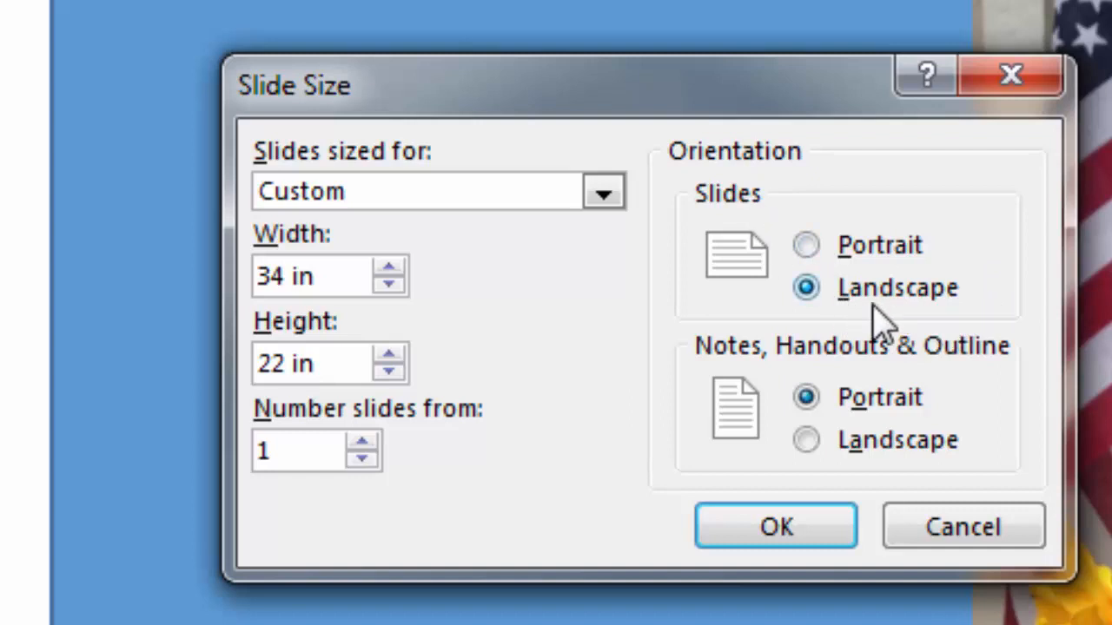
pyautogui.click(775, 525)
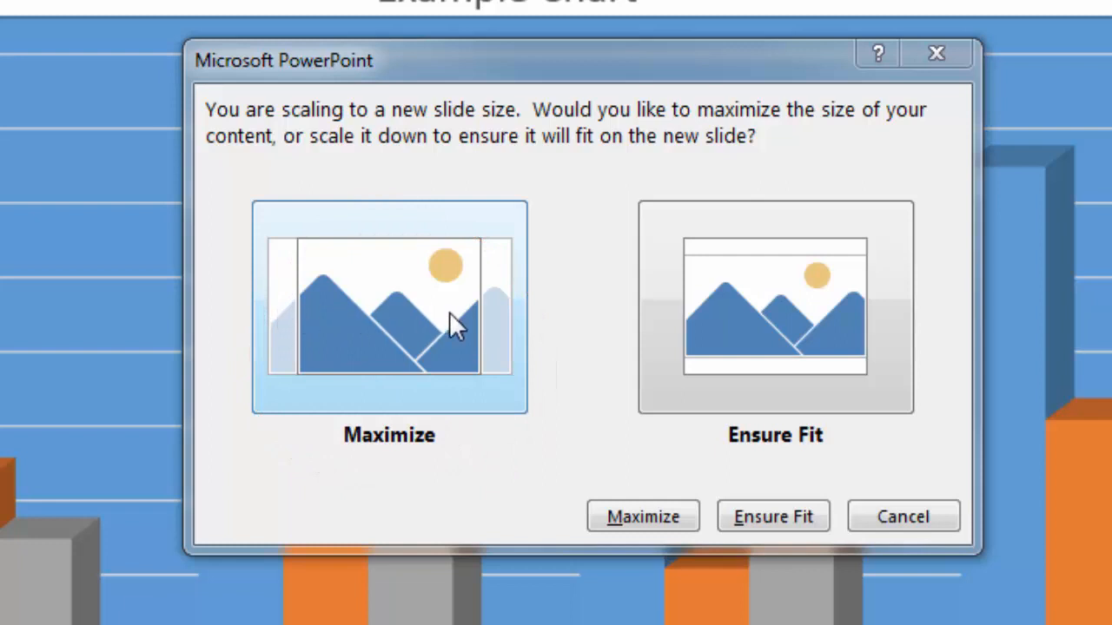
pyautogui.moveTo(490, 328)
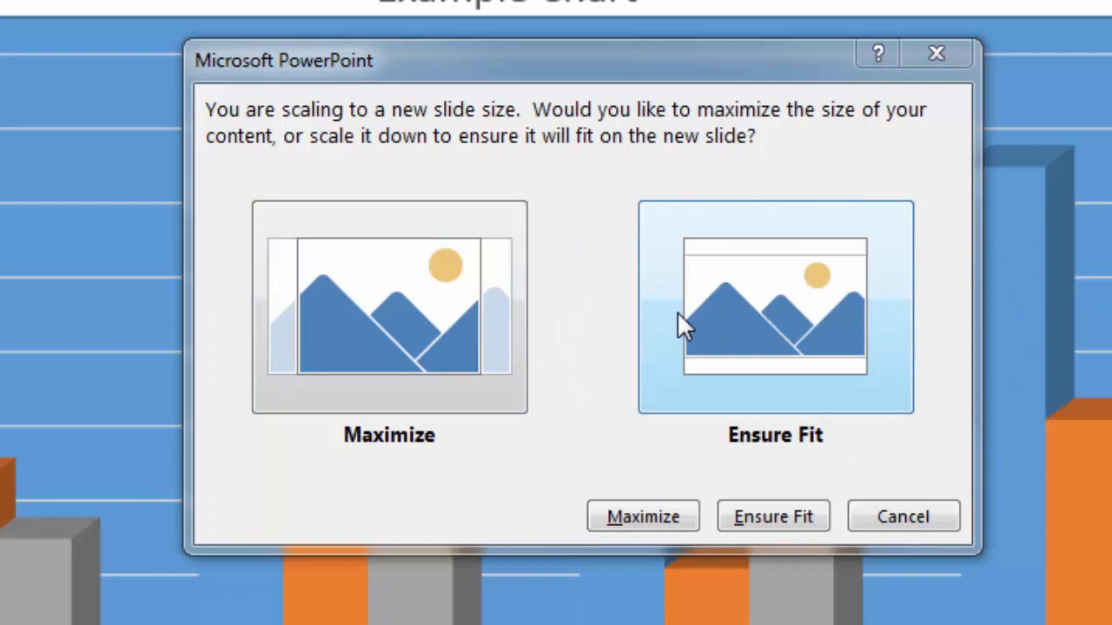
pyautogui.moveTo(728, 339)
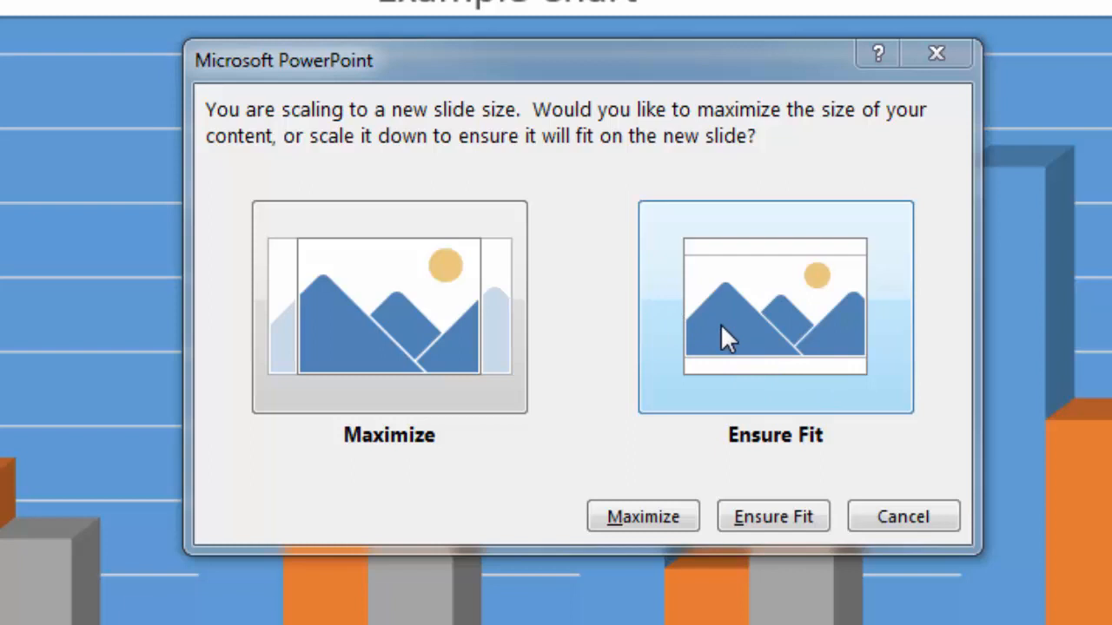
pyautogui.moveTo(728, 356)
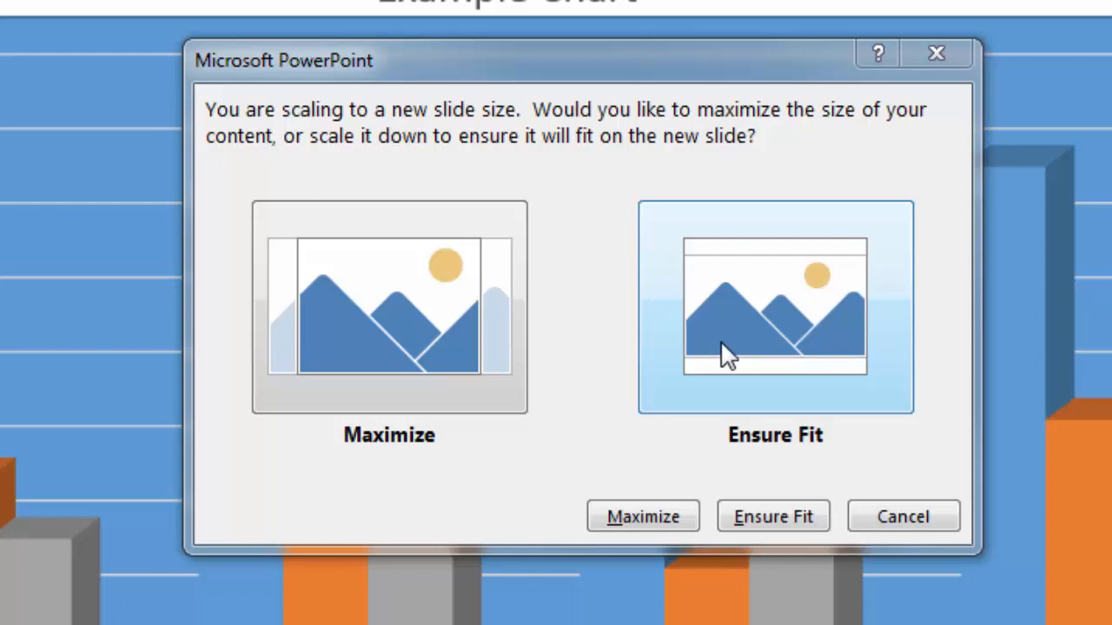
pyautogui.moveTo(477, 356)
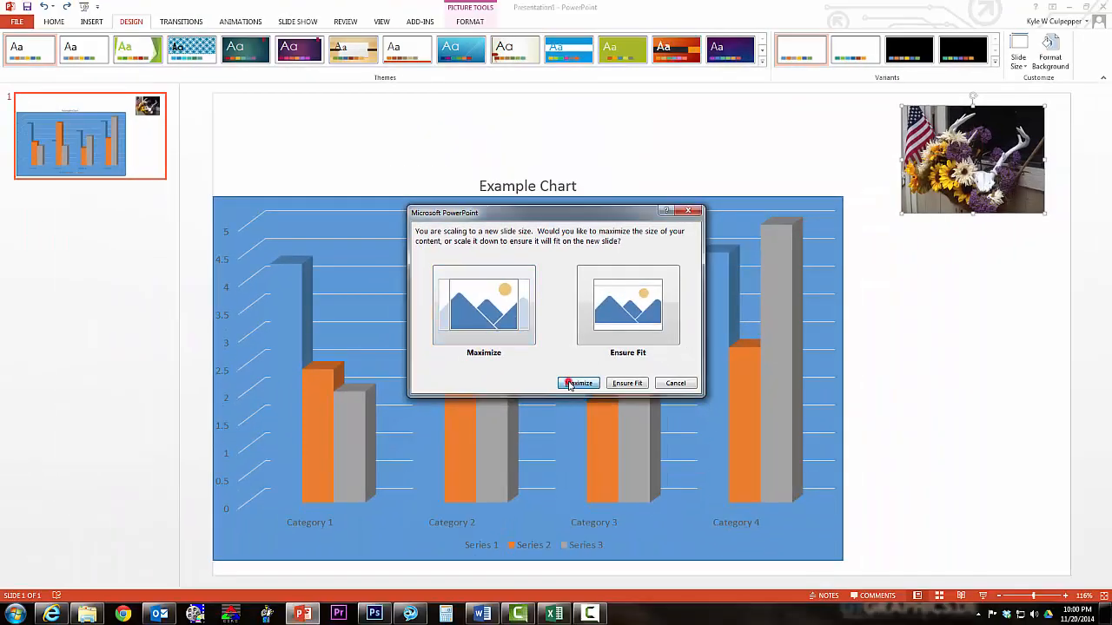
# - Choose Maximize so the chart and photo fill the enlarged slide
pyautogui.click(576, 384)
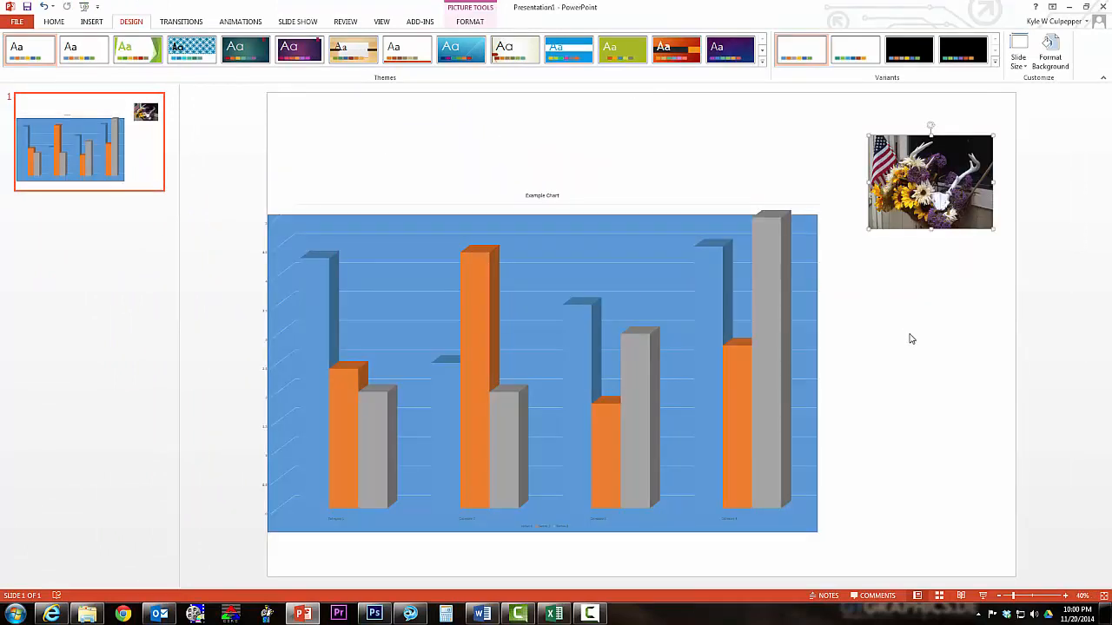
pyautogui.moveTo(597, 256)
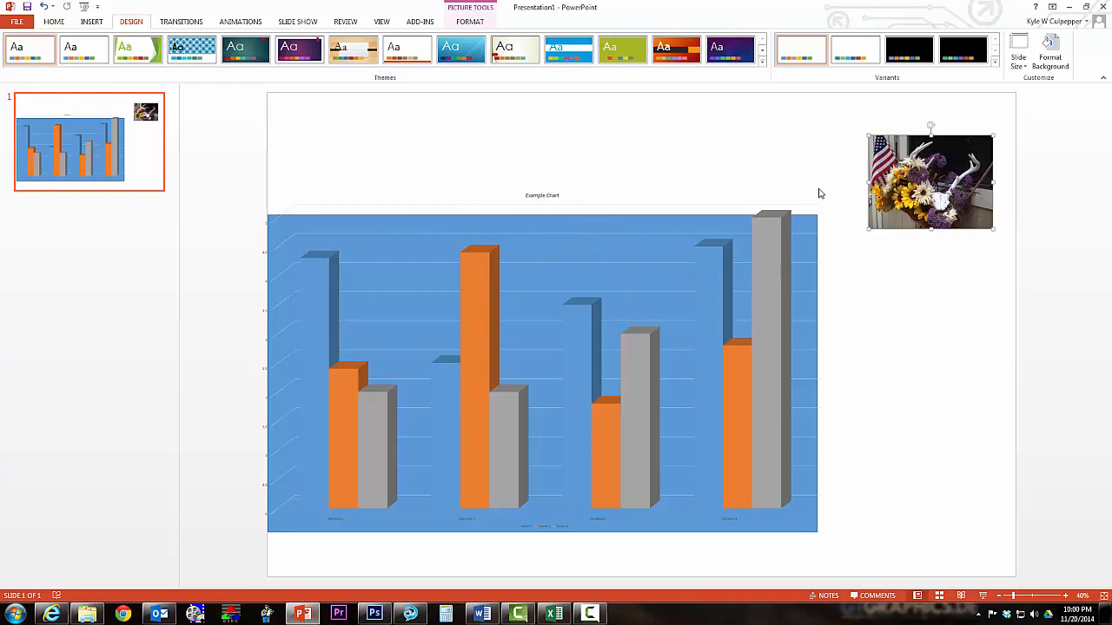
pyautogui.moveTo(617, 250)
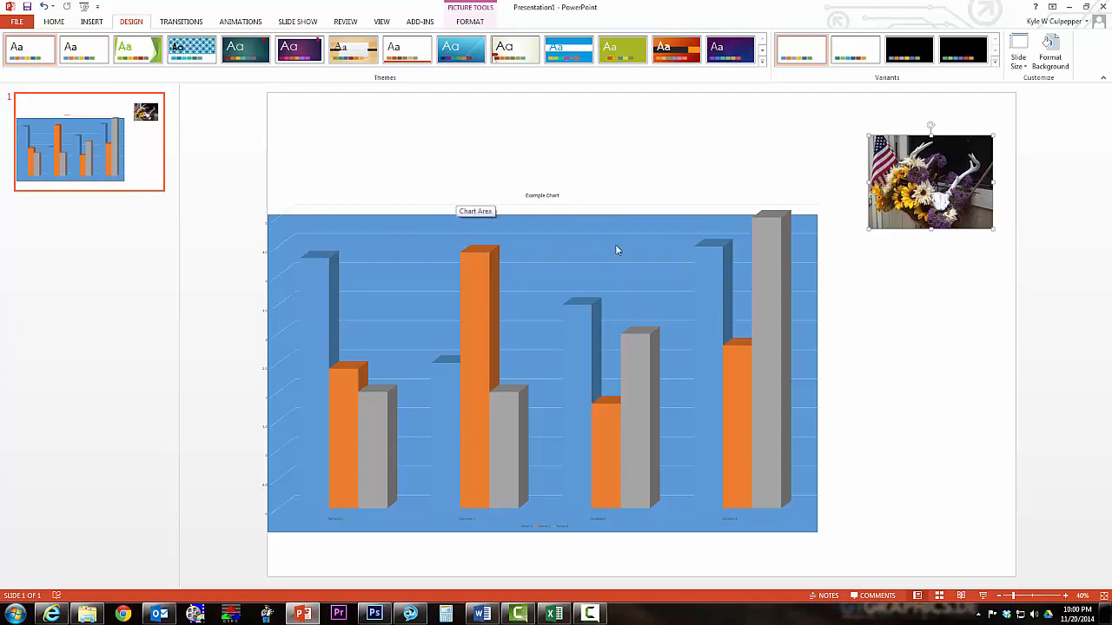
pyautogui.moveTo(552, 326)
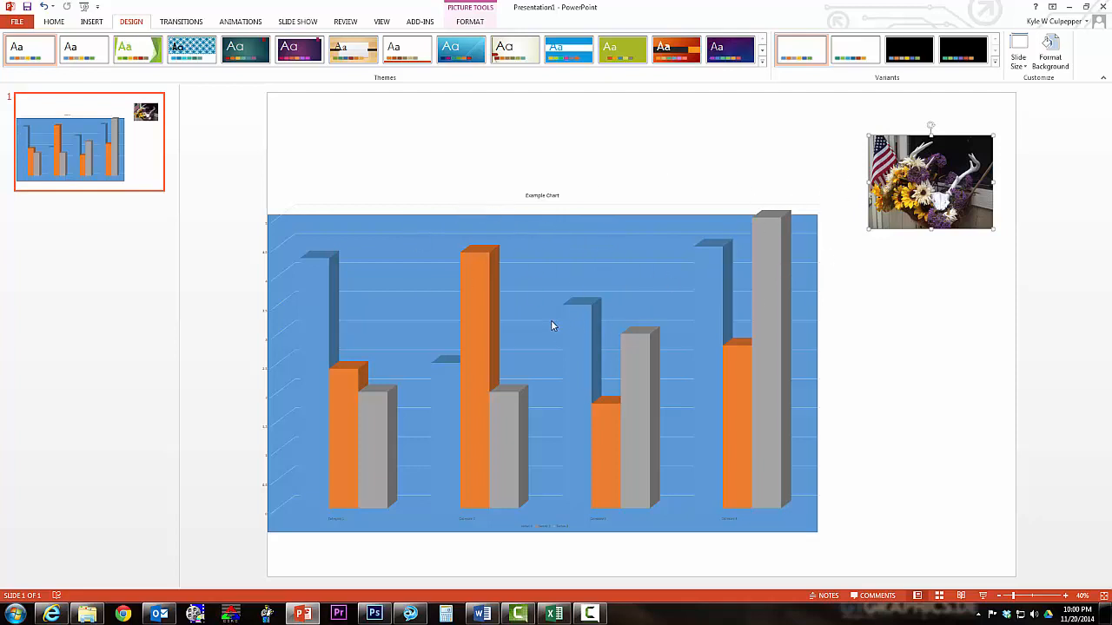
pyautogui.moveTo(552, 327)
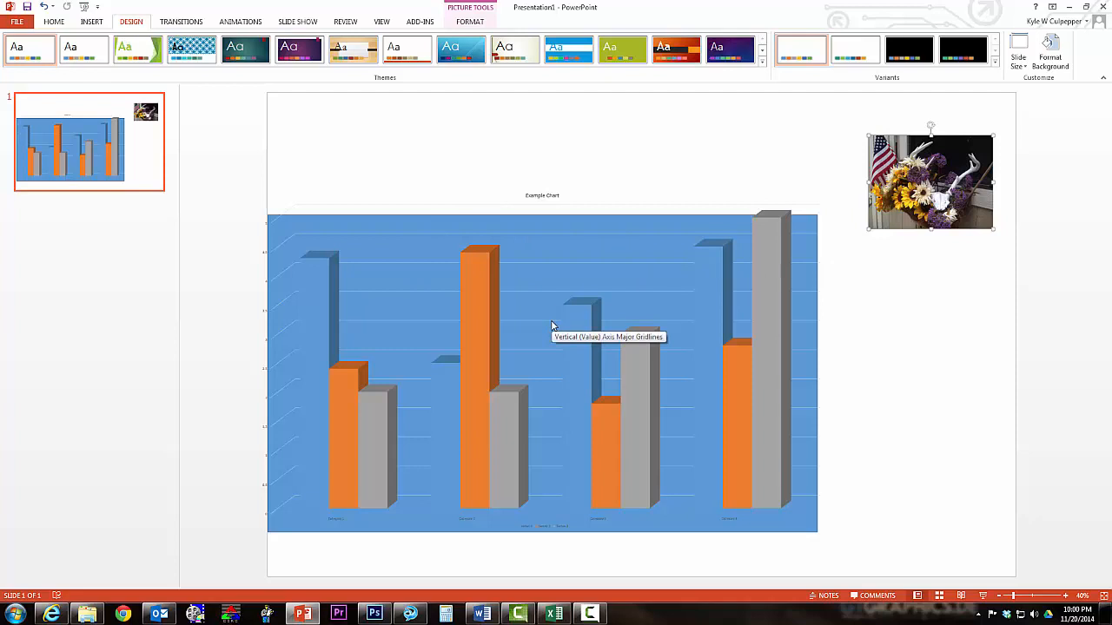
pyautogui.moveTo(556, 264)
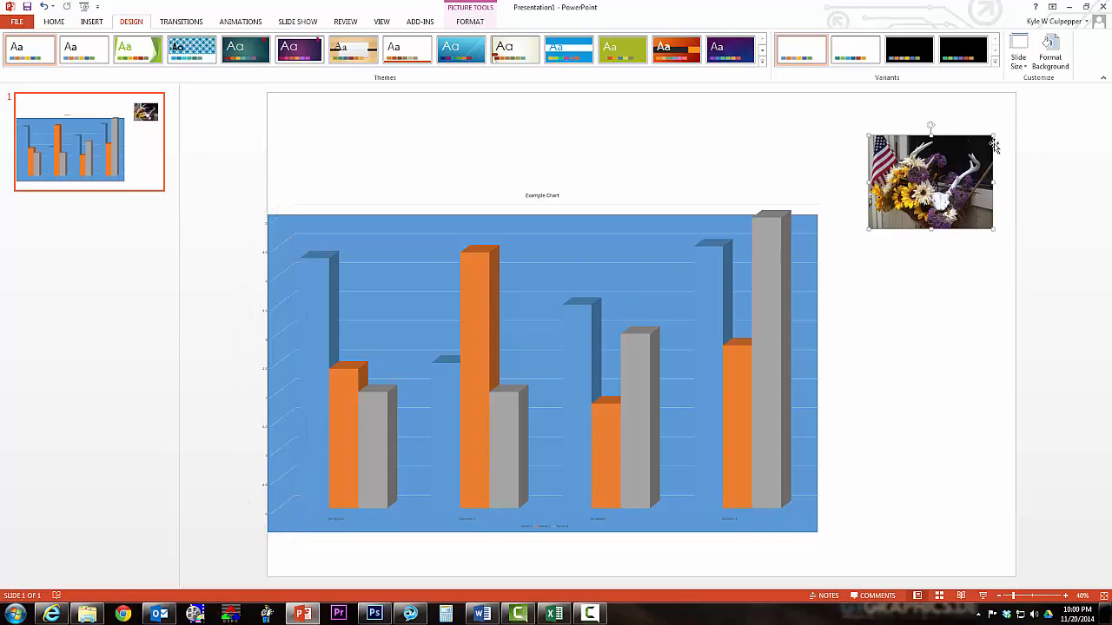
pyautogui.moveTo(1004, 193)
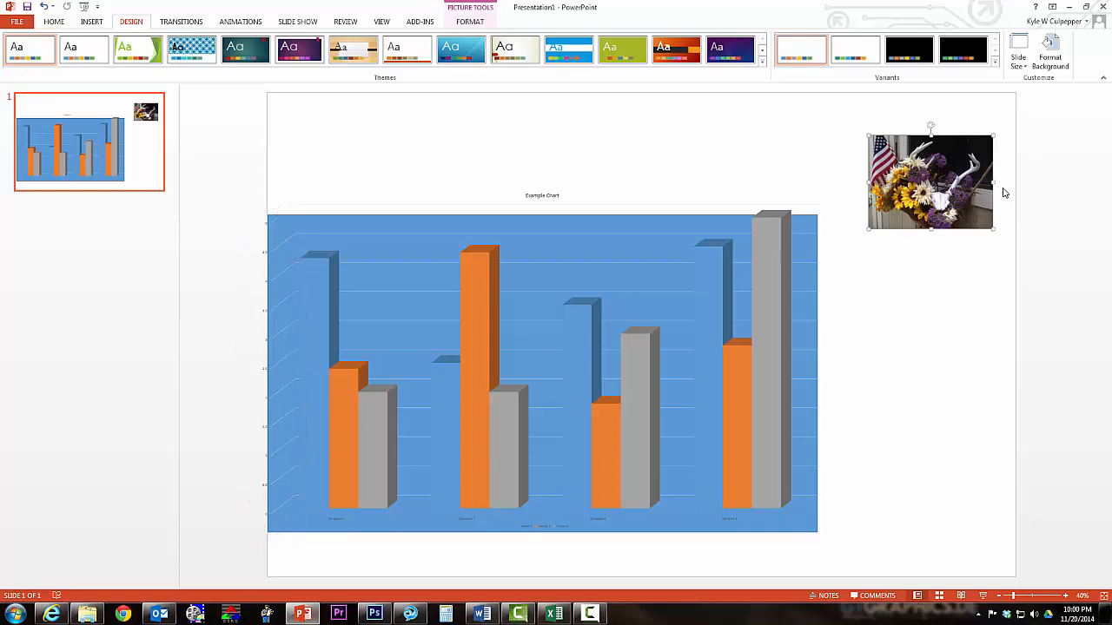
pyautogui.moveTo(1001, 156)
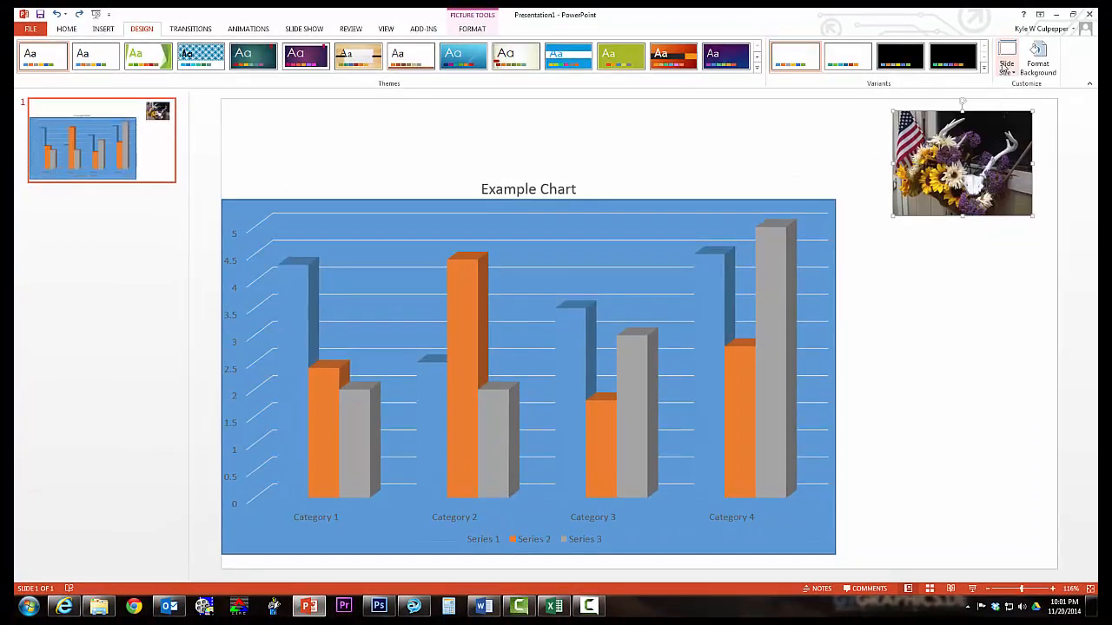
# - Reapply the custom landscape slide size and choose Ensure Fit to scale content down
pyautogui.click(1008, 54)
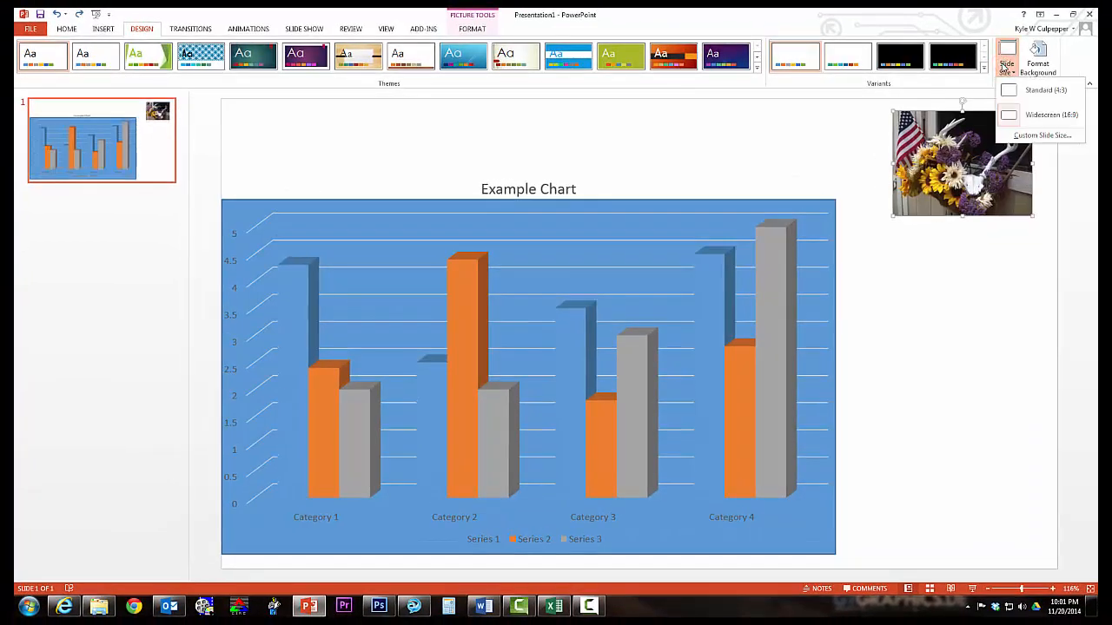
pyautogui.click(1042, 135)
pyautogui.write('34')
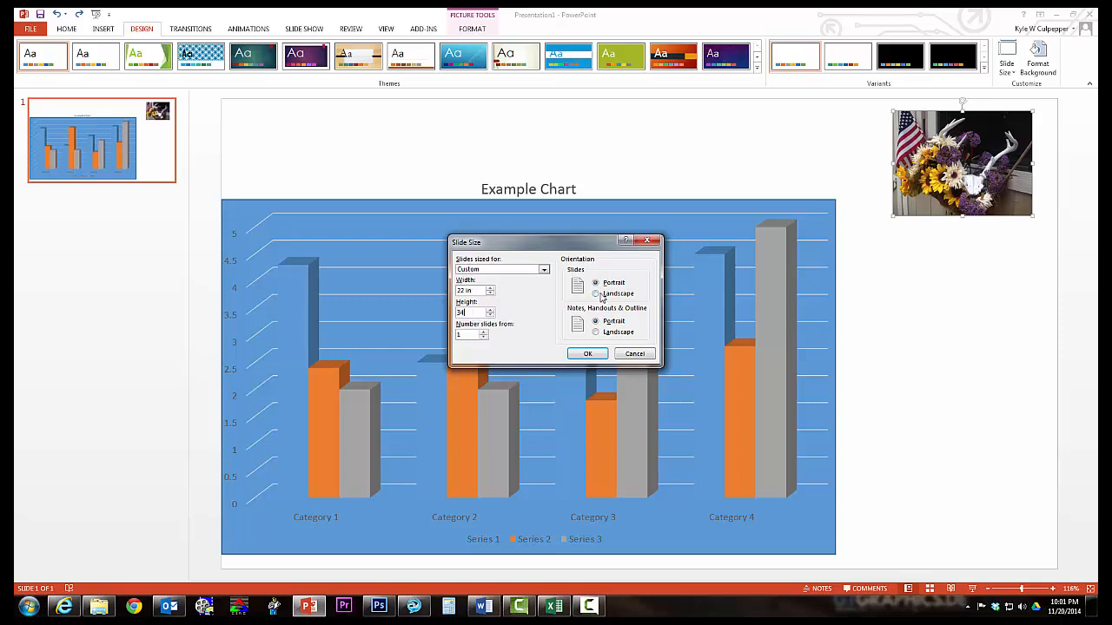
pyautogui.click(596, 291)
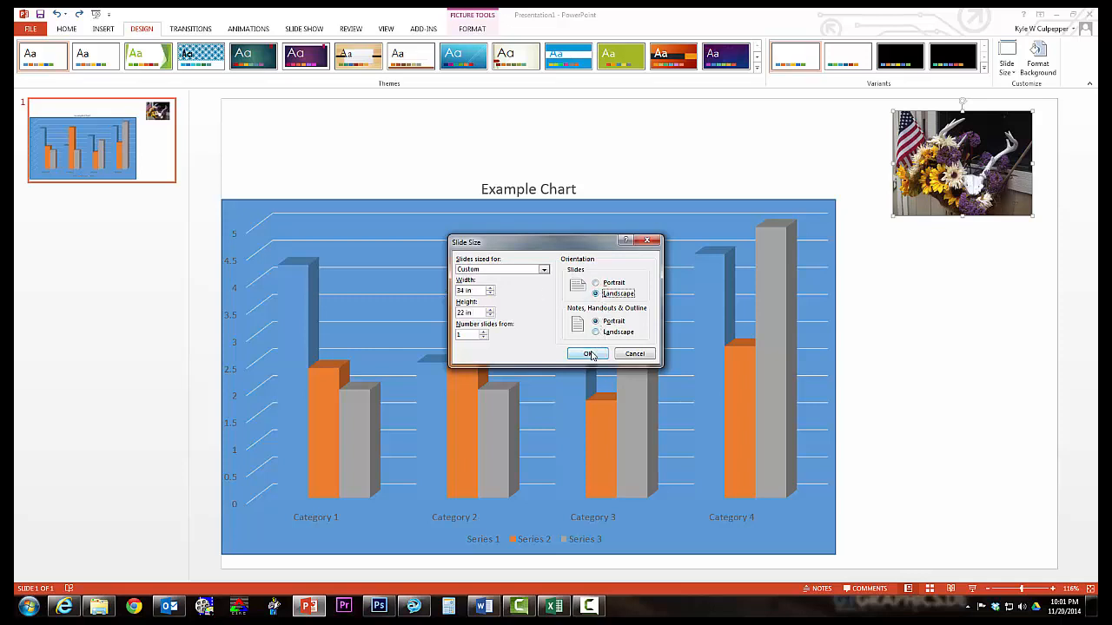
pyautogui.click(587, 354)
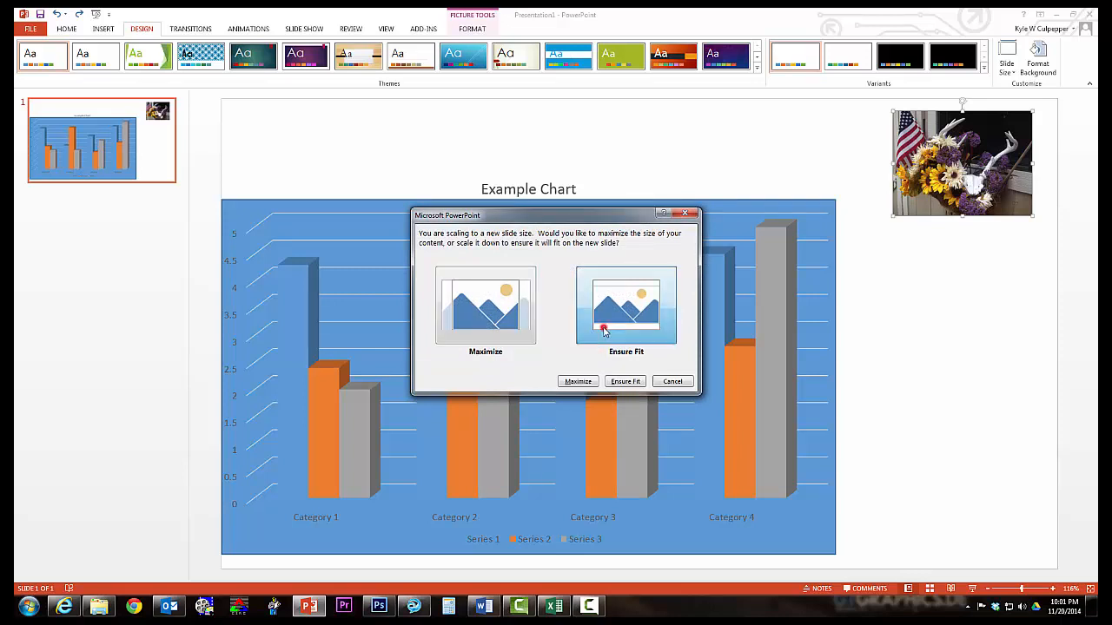
pyautogui.click(625, 382)
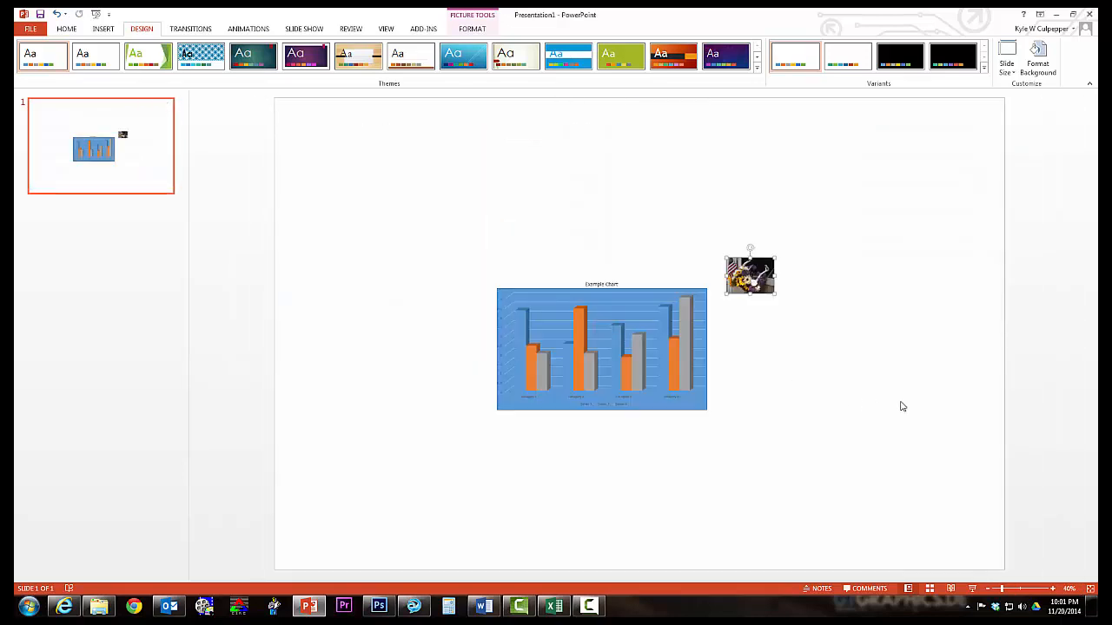